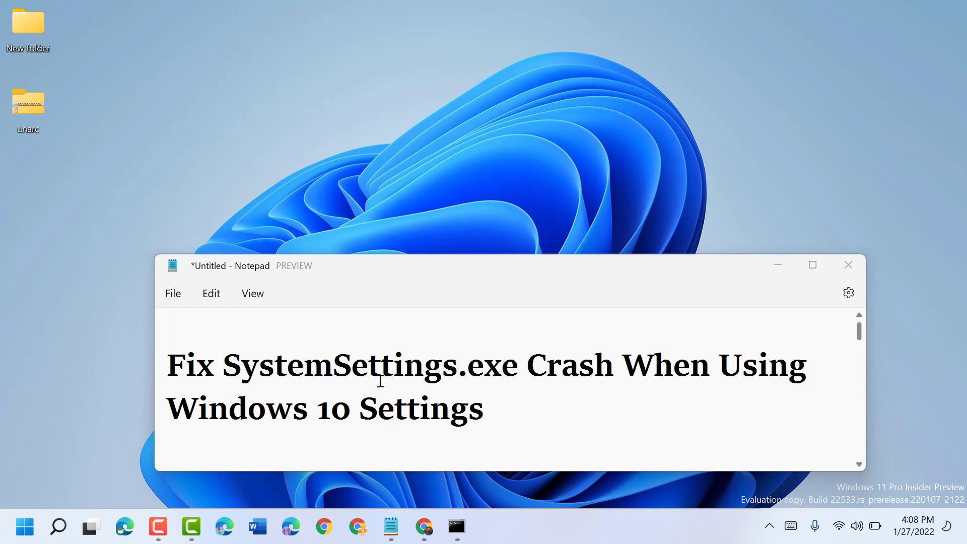
pyautogui.moveTo(669, 379)
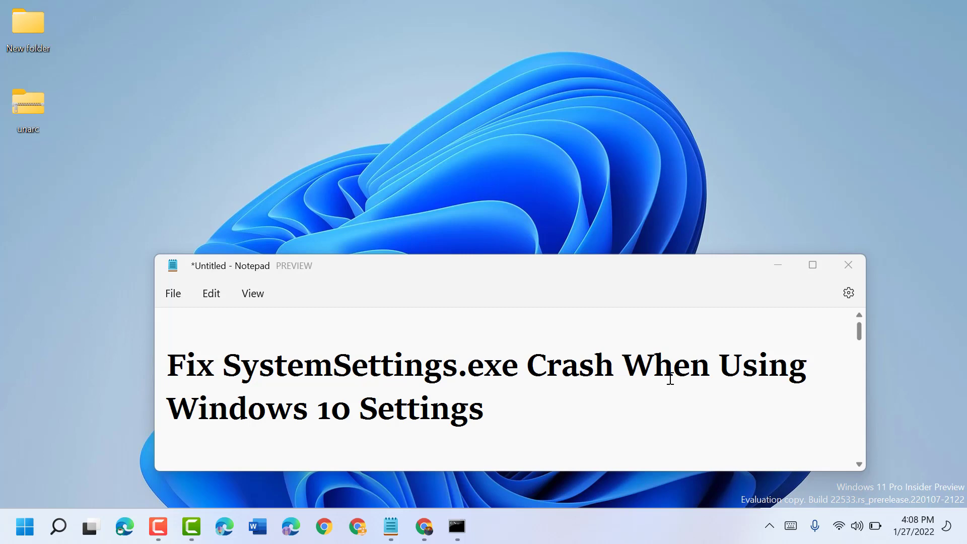
pyautogui.moveTo(541, 412)
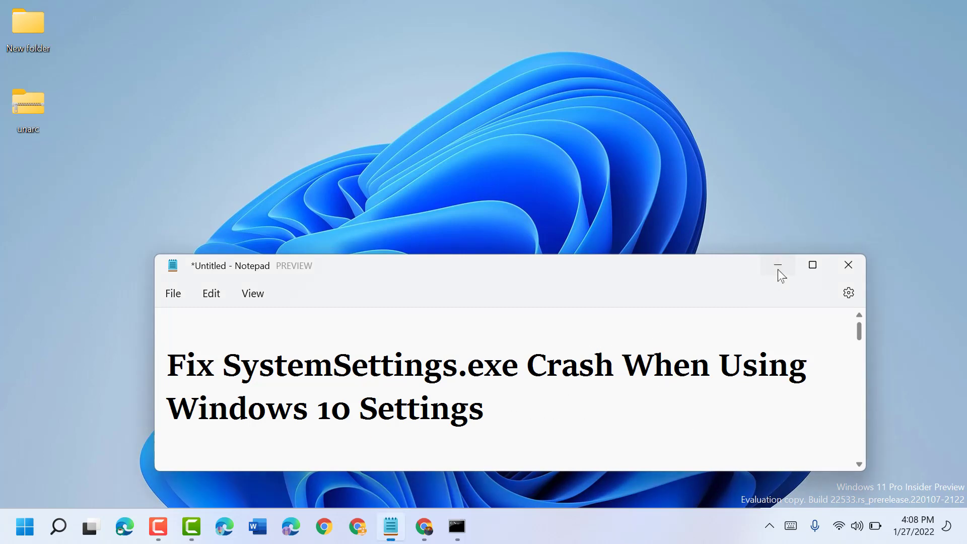
# - Minimize the Notepad notes to reveal the Windows 11 desktop
pyautogui.click(778, 265)
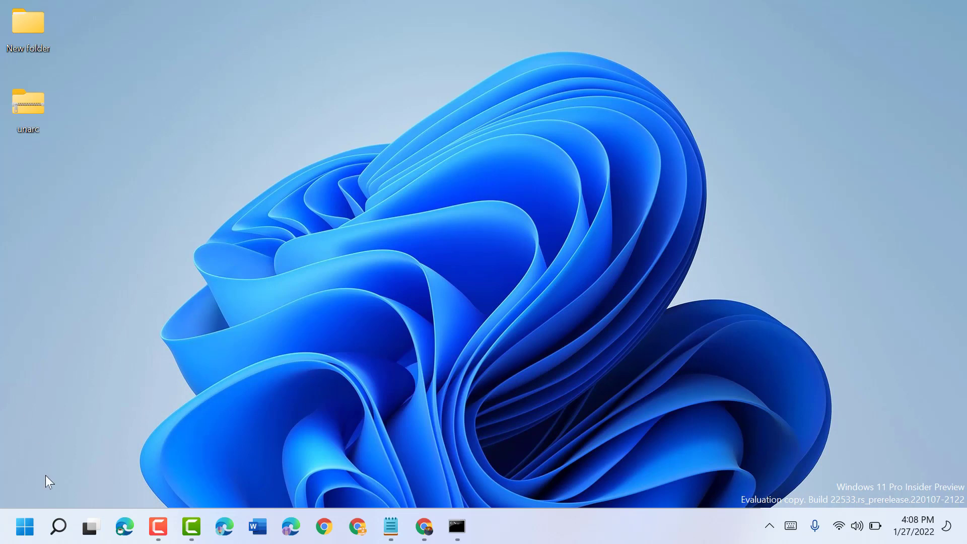
# - Search for PowerShell and launch it as administrator
pyautogui.click(58, 526)
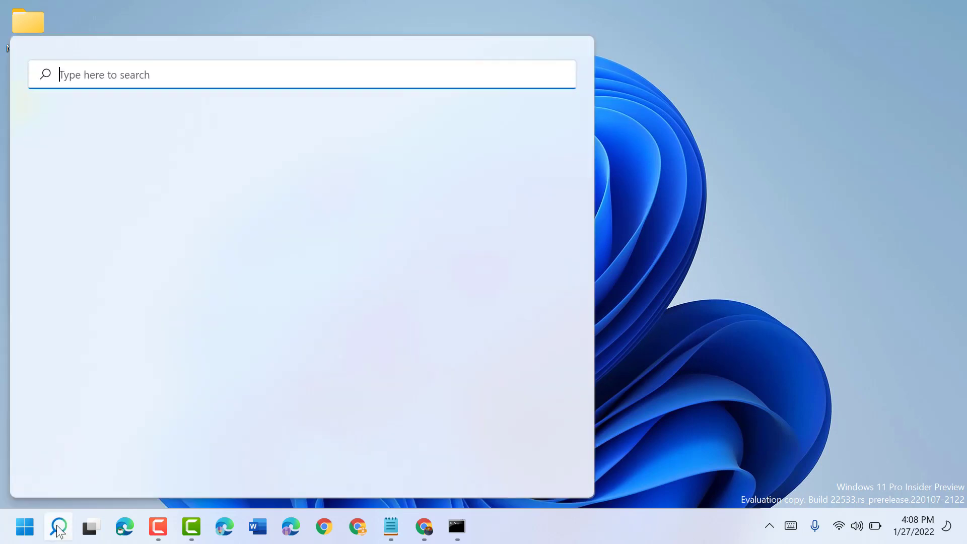
pyautogui.write('powershe')
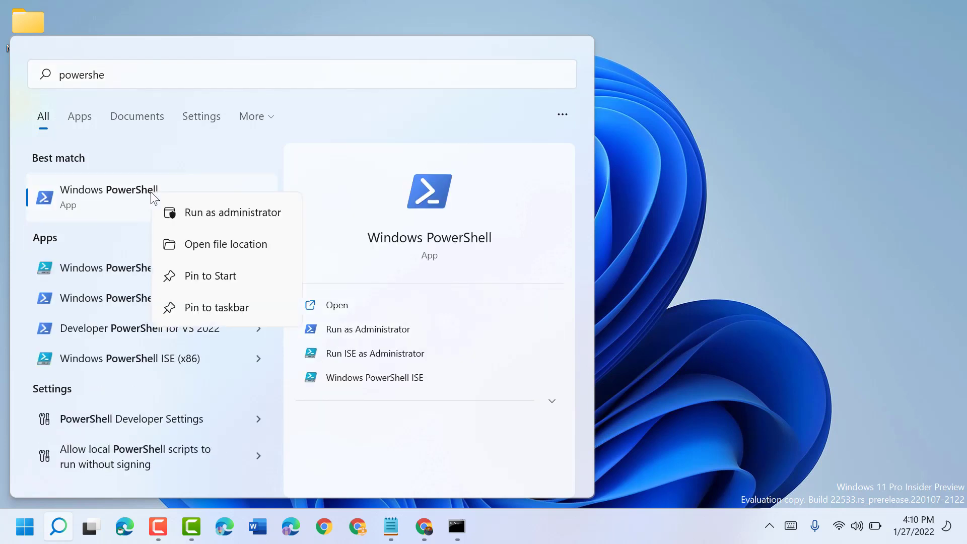
pyautogui.moveTo(227, 212)
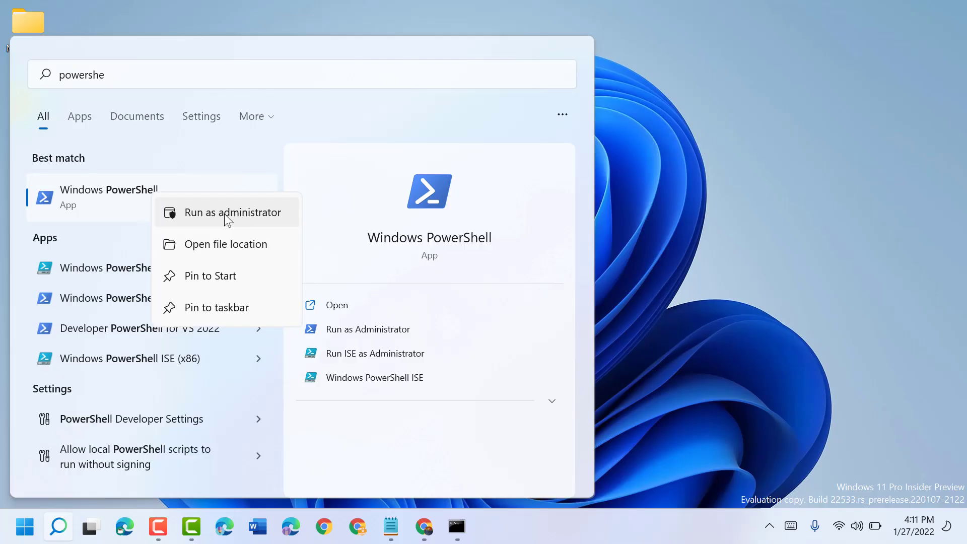
pyautogui.click(232, 212)
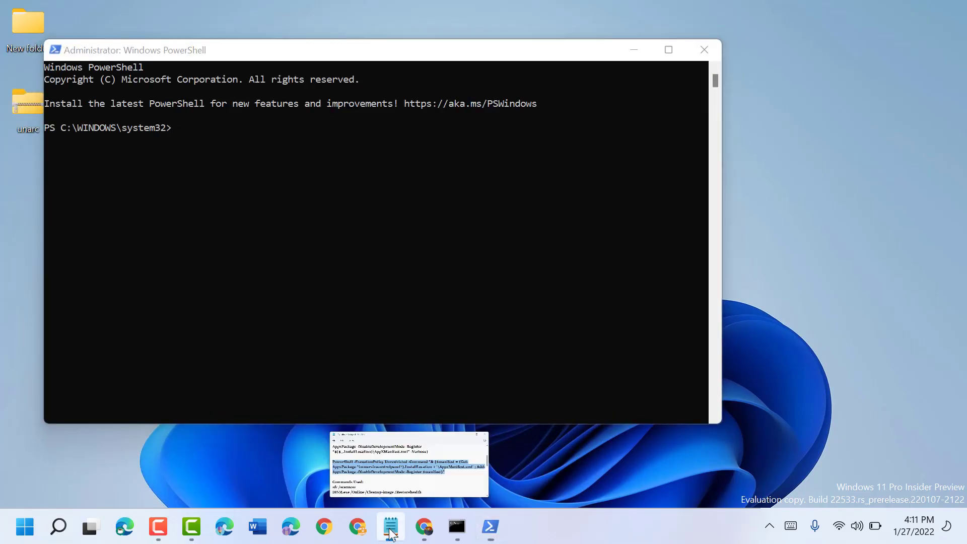
# - Copy the Get-AppXPackage immersivecontrolpanel re-register command from the notes and paste it into PowerShell
pyautogui.click(390, 527)
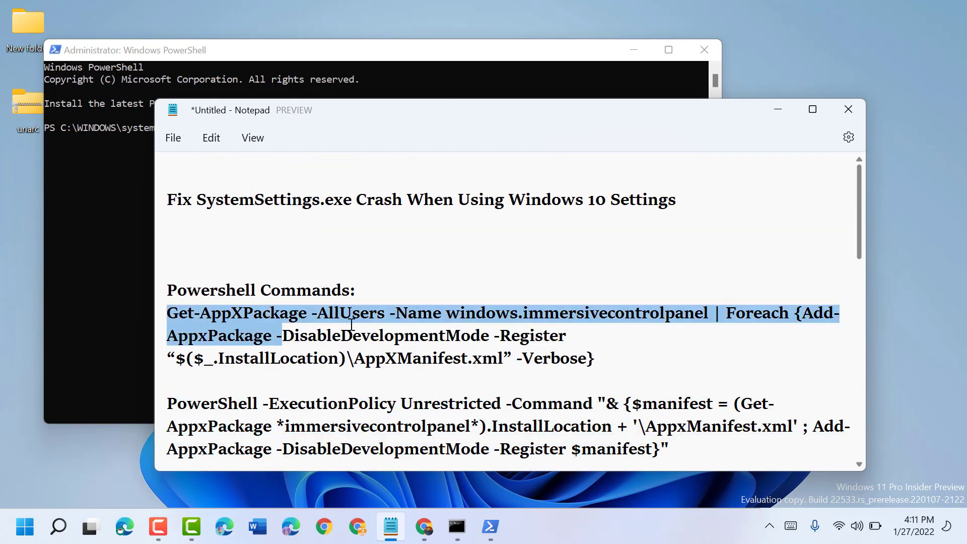
pyautogui.rightClick(503, 343)
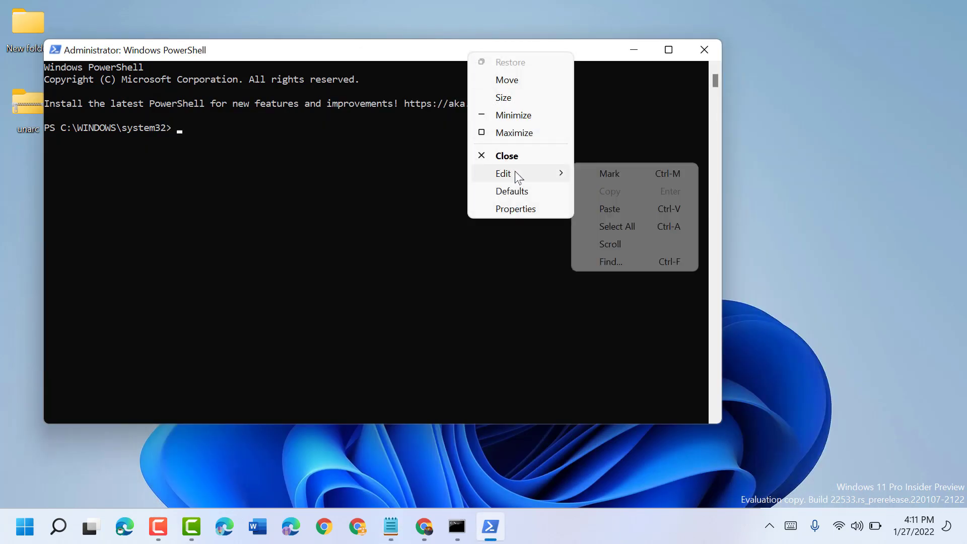
pyautogui.click(609, 208)
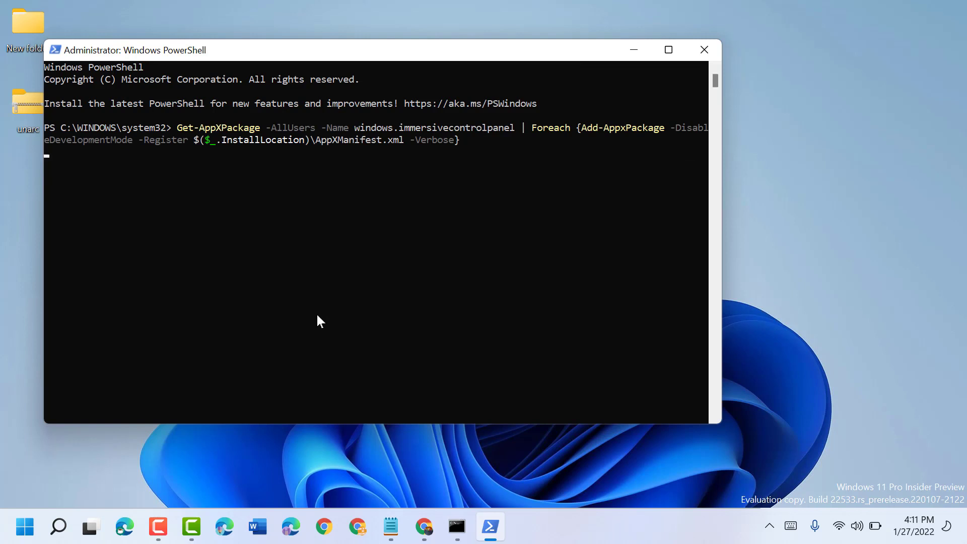
pyautogui.moveTo(318, 317)
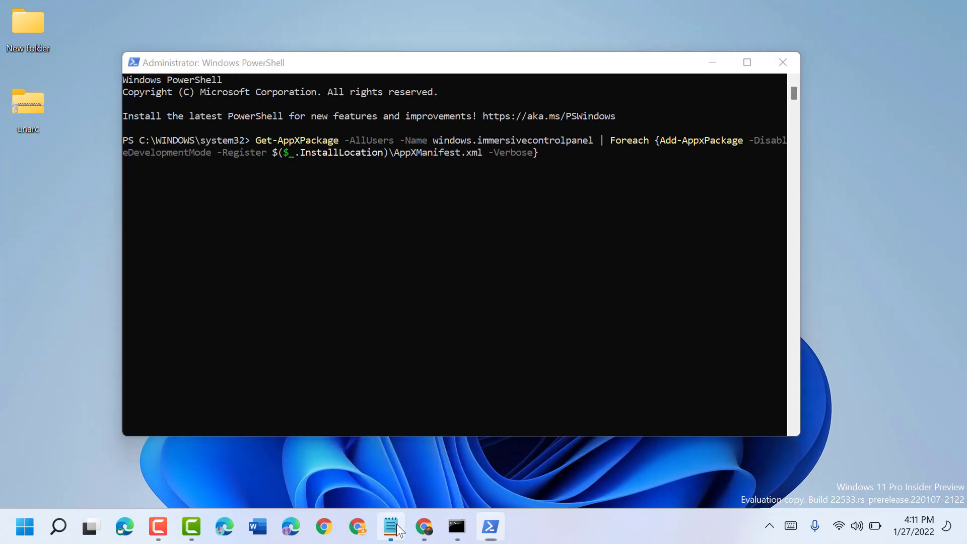
# - Paste and run the PowerShell -ExecutionPolicy Unrestricted re-registration command, then bring the notes forward
pyautogui.click(390, 527)
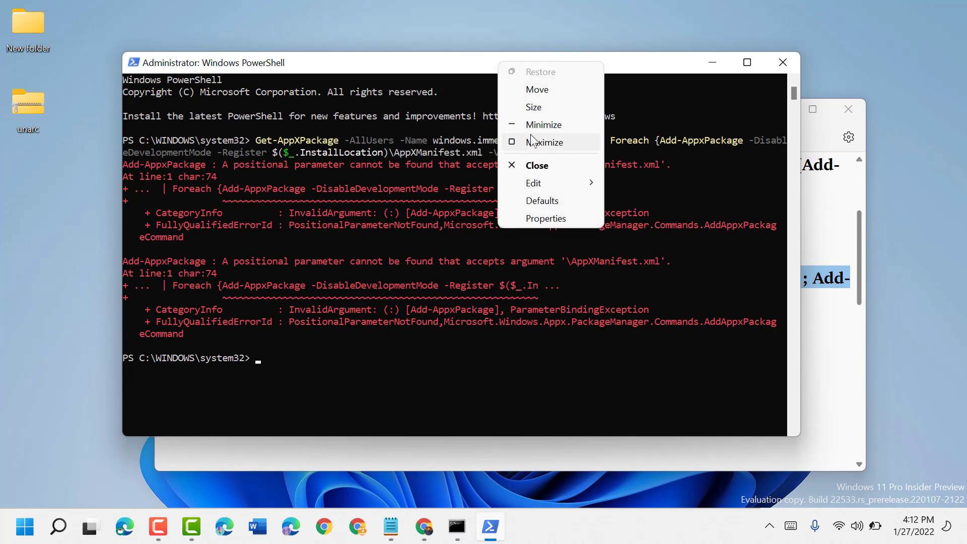
pyautogui.click(533, 183)
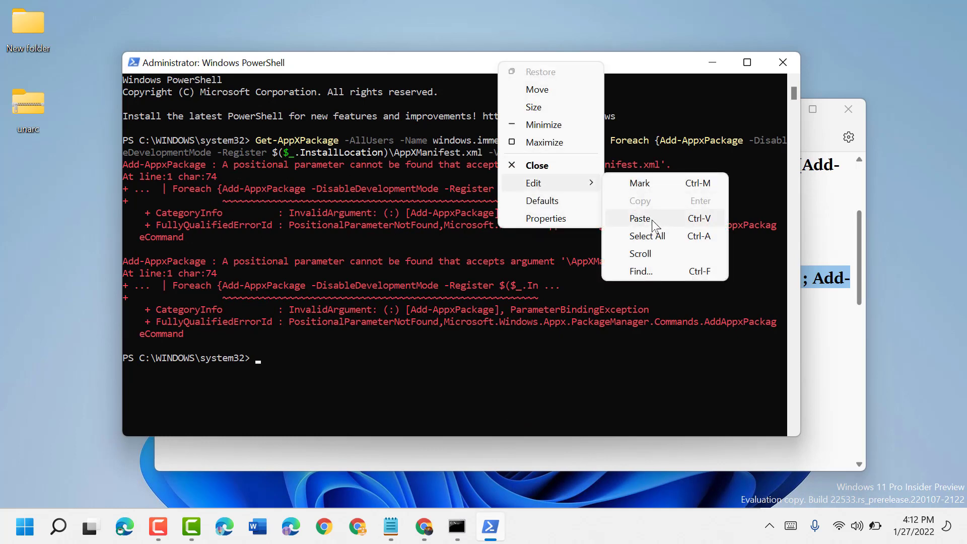
pyautogui.click(640, 218)
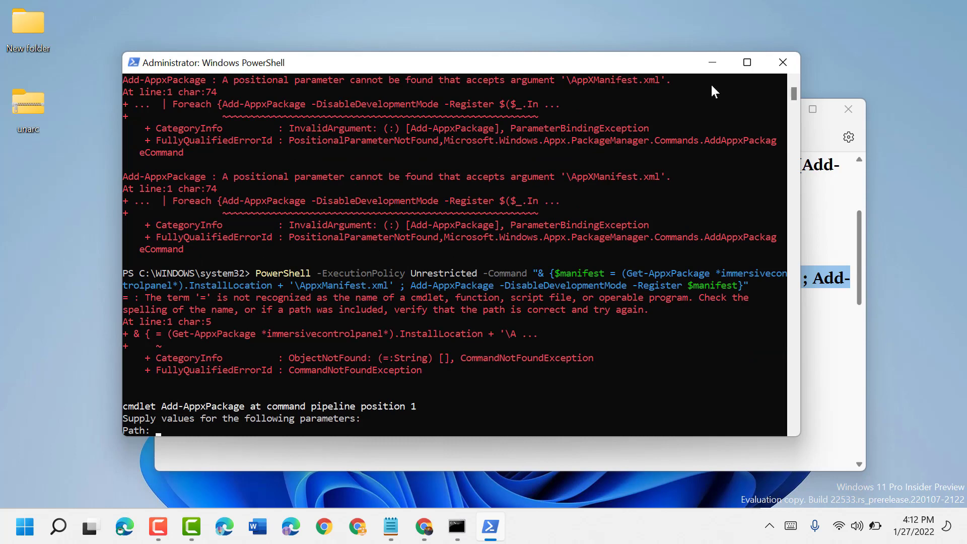
pyautogui.click(390, 528)
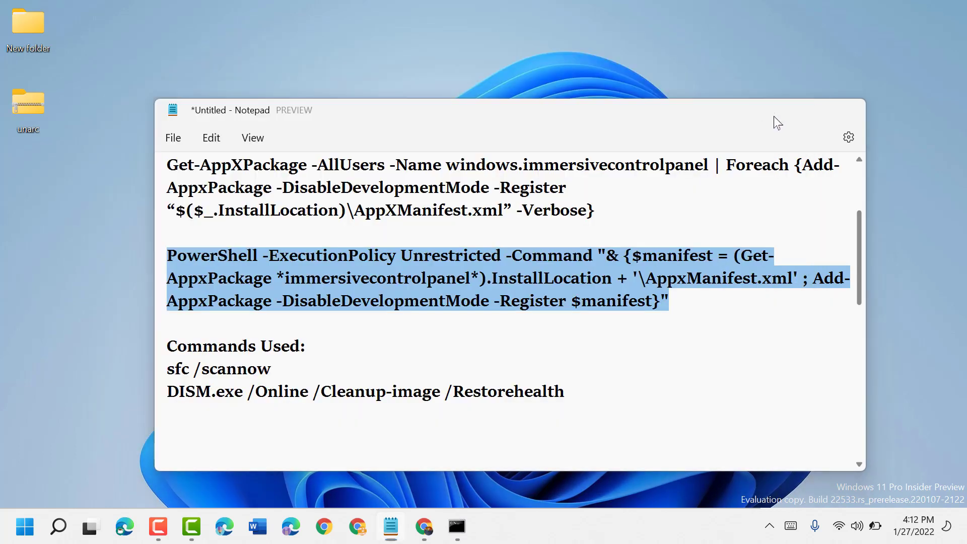
# - Search for cmd and launch Command Prompt as administrator
pyautogui.click(58, 528)
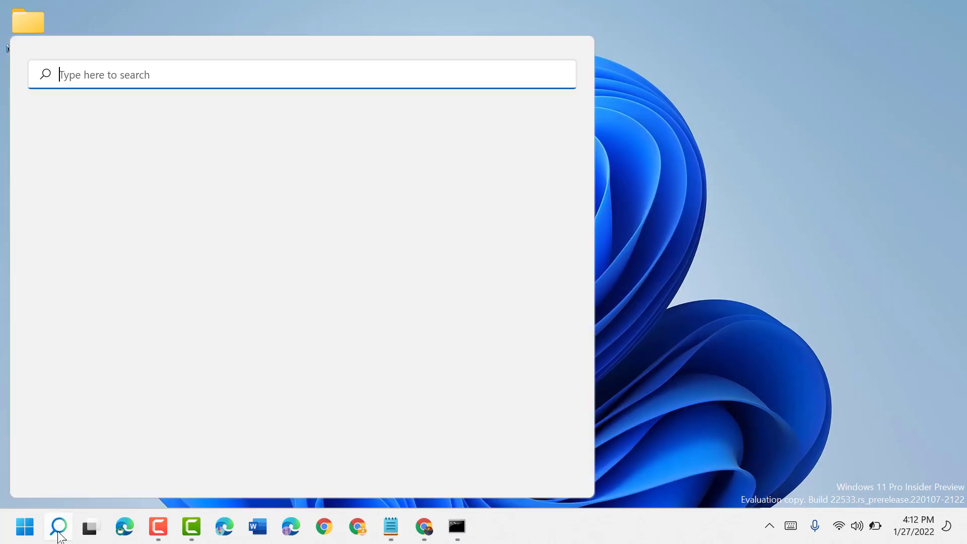
pyautogui.write('cmd')
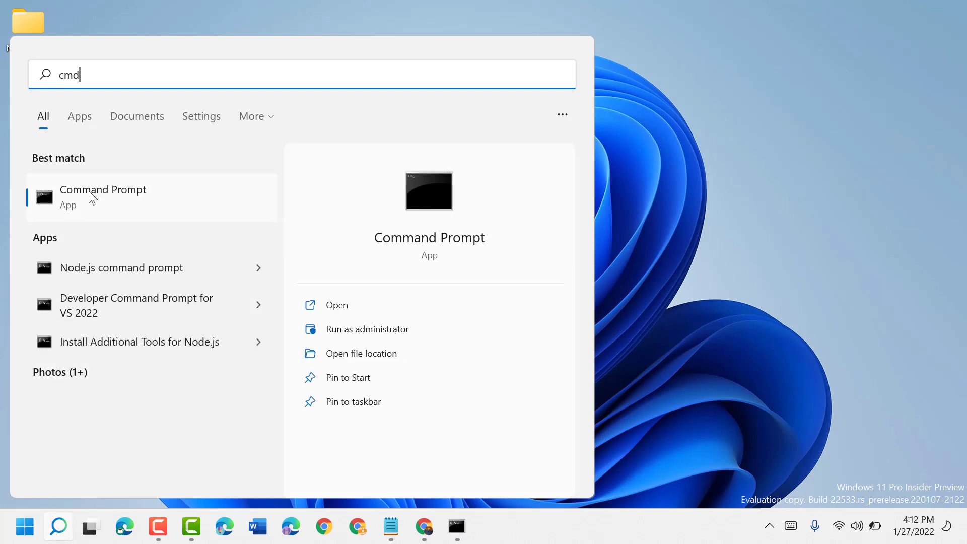
pyautogui.rightClick(102, 198)
pyautogui.write('sfc/')
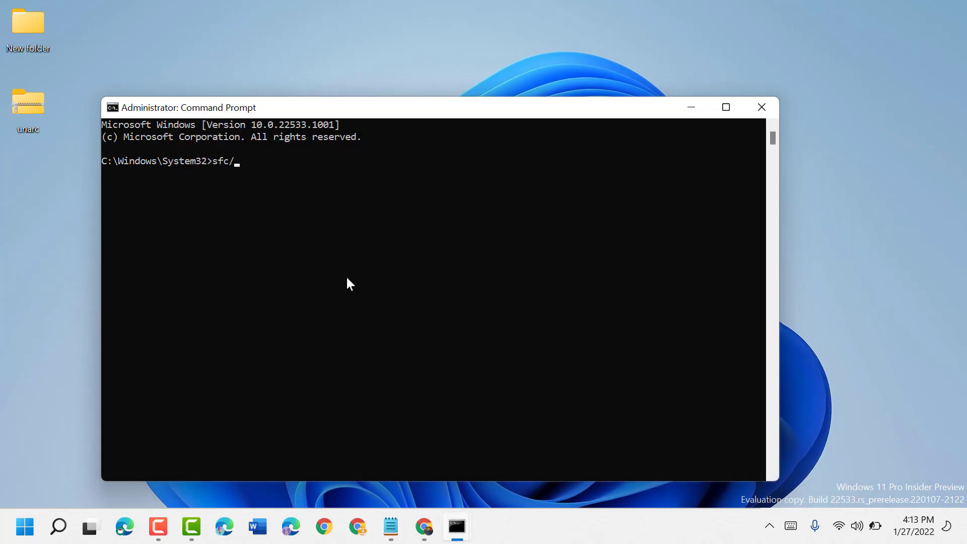
# - Correct the command to sfc /scannow and run the system file scan
pyautogui.press('Backspace')
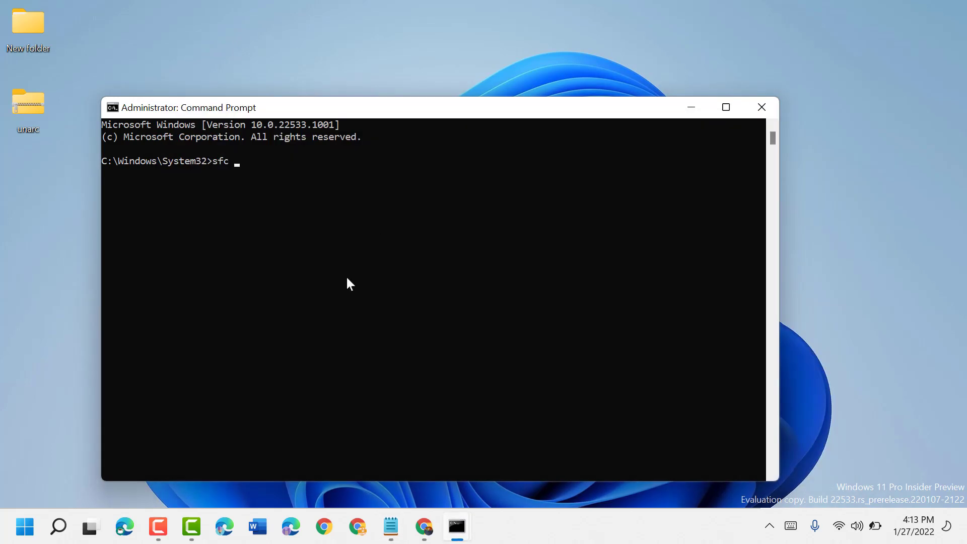
pyautogui.write('/')
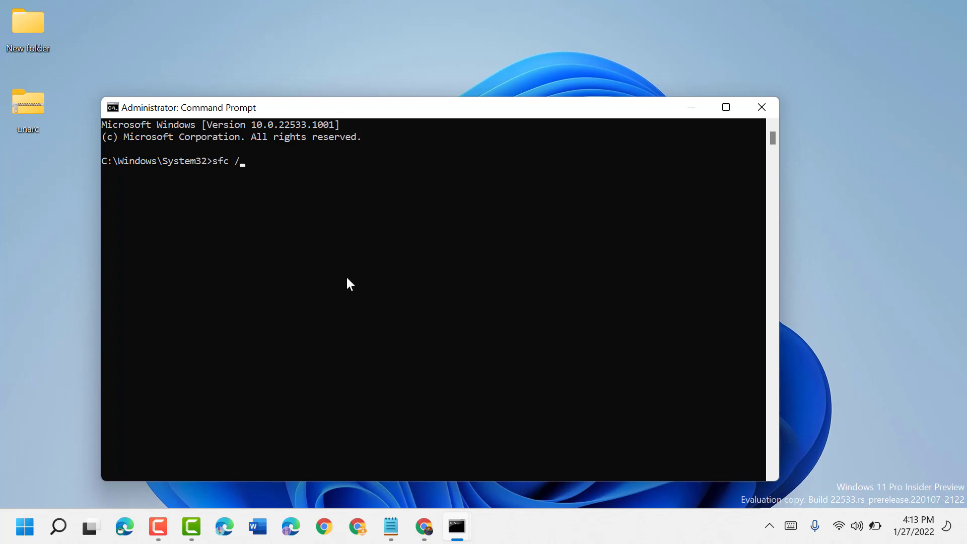
pyautogui.write('sca')
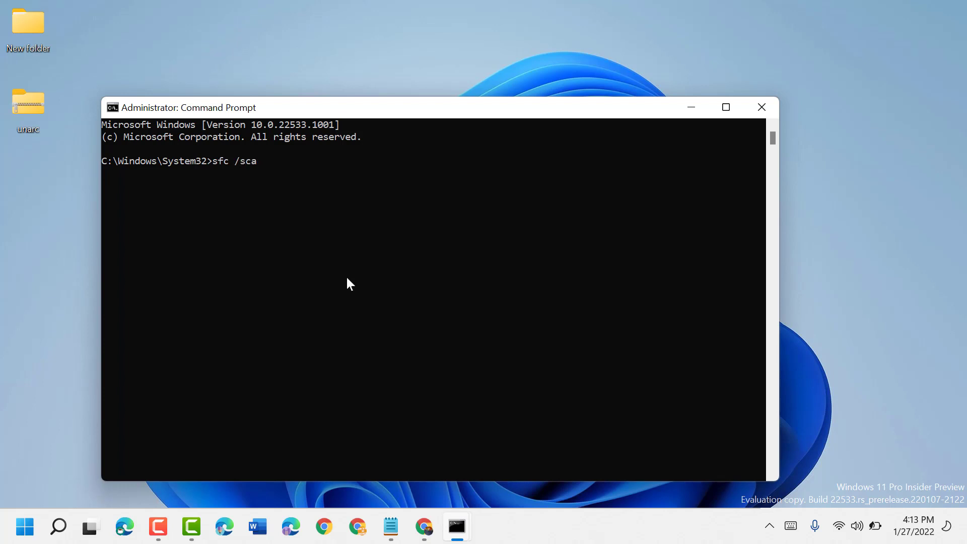
pyautogui.write('nnow')
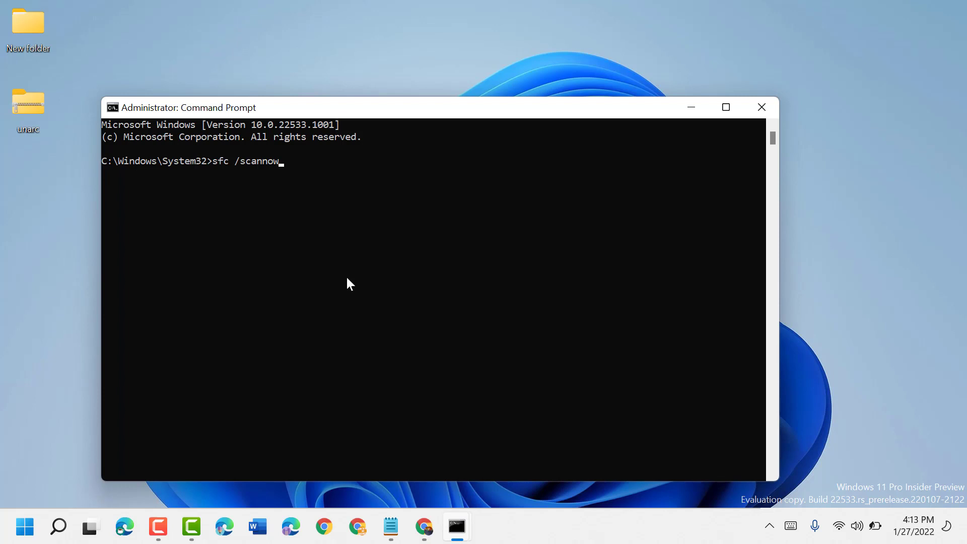
pyautogui.press('enter')
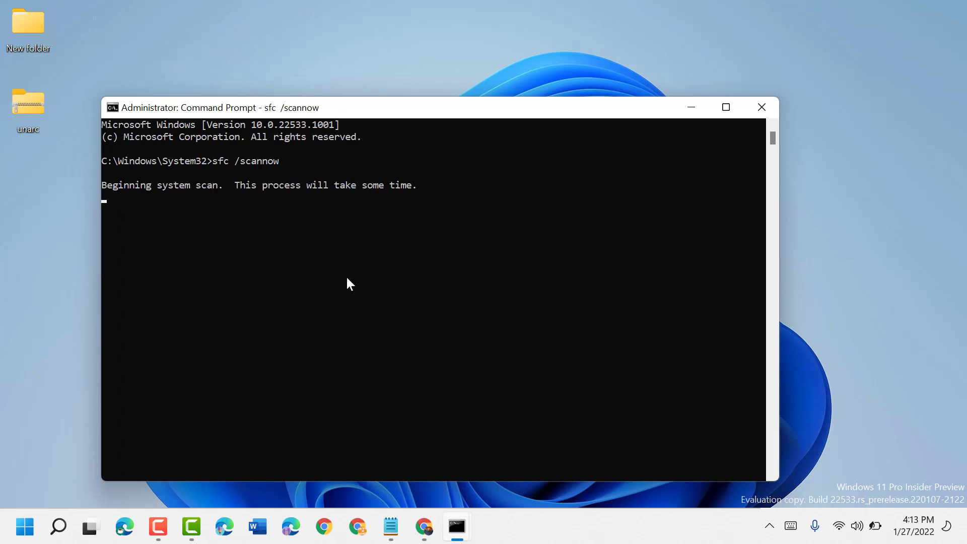
pyautogui.moveTo(424, 198)
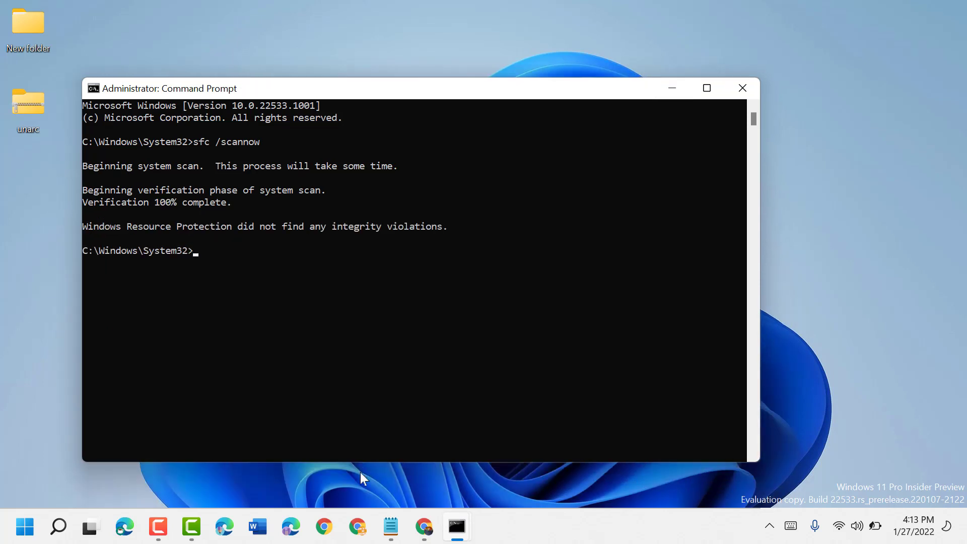
# - Copy DISM.exe /Online /Cleanup-image /Restorehealth from the notes and run it in Command Prompt
pyautogui.click(390, 527)
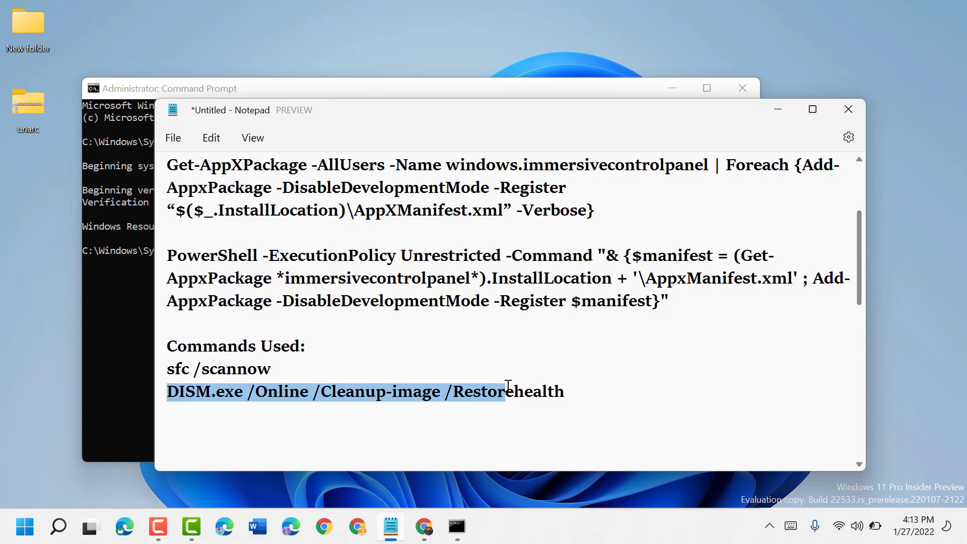
pyautogui.rightClick(534, 392)
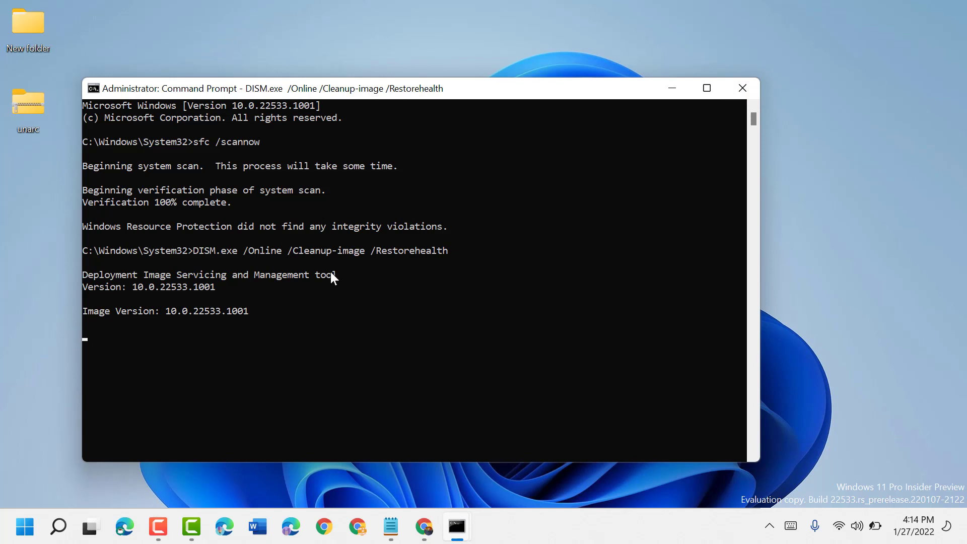
pyautogui.moveTo(290, 301)
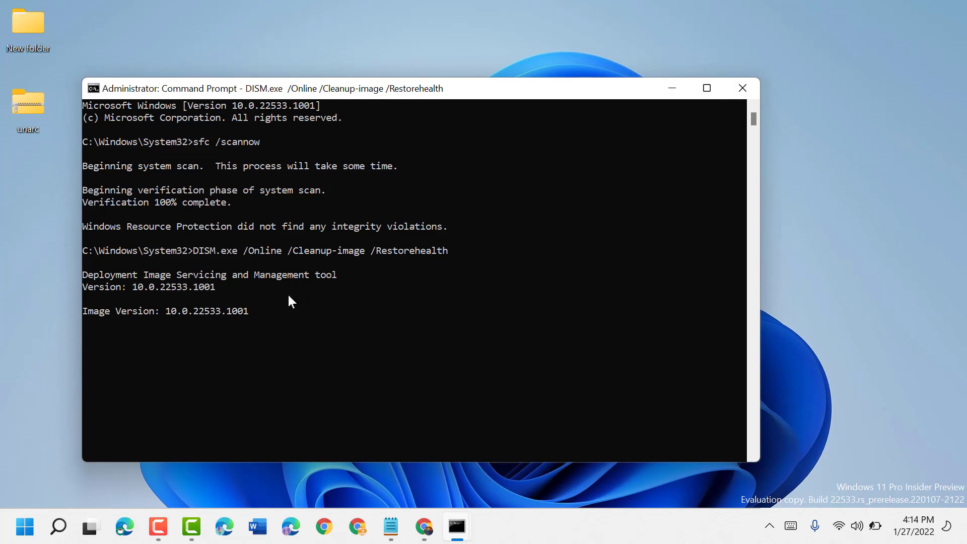
pyautogui.moveTo(59, 528)
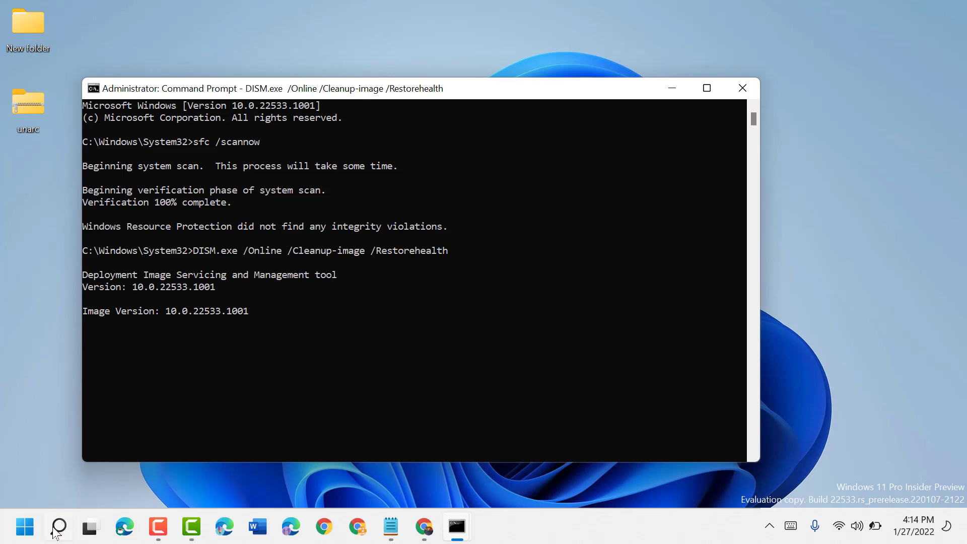
pyautogui.click(391, 527)
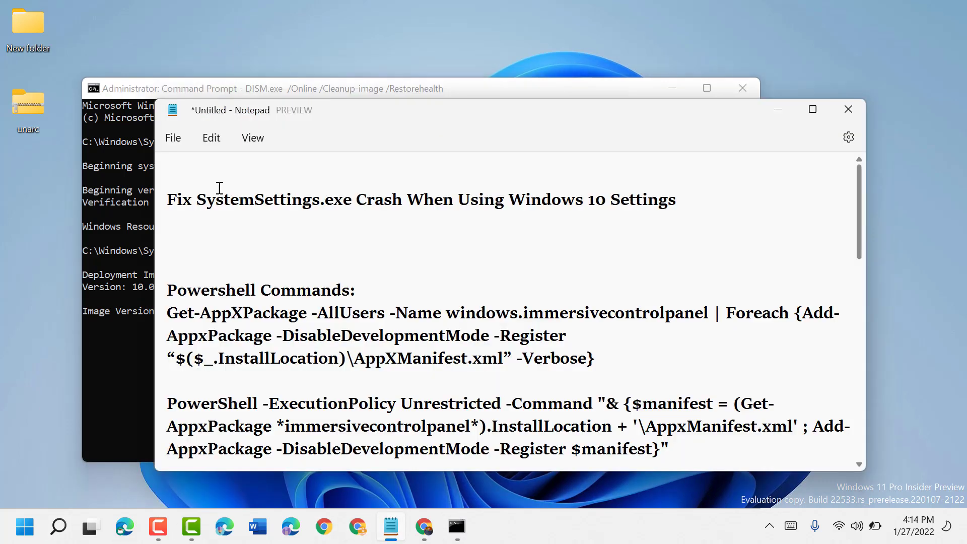